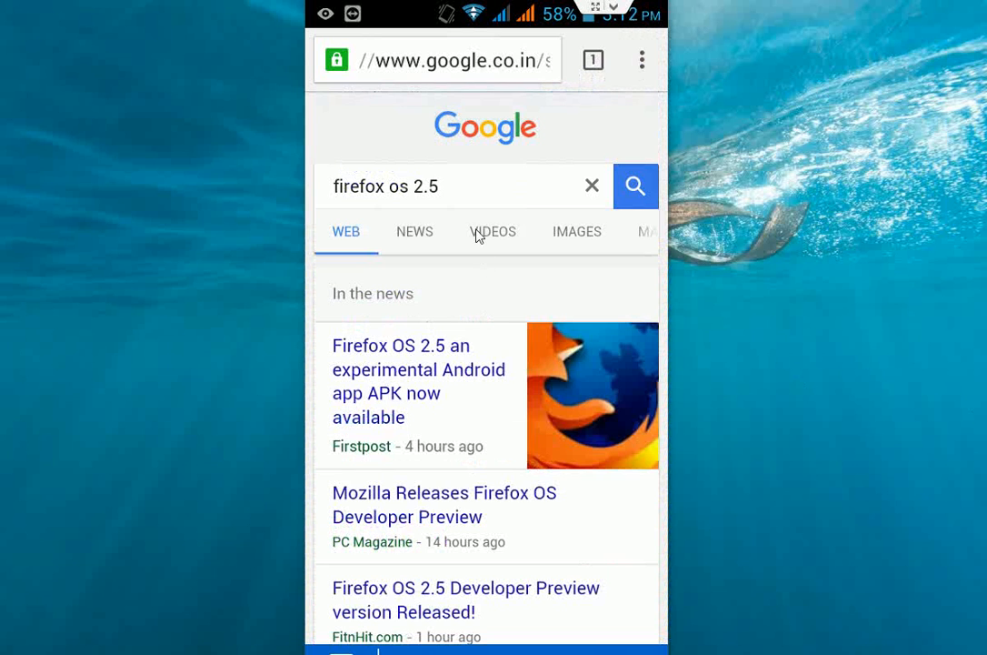
Step: Scroll the 'firefox os 2.5' search results down to the mozilla.org Firefox OS link
scroll("down", 3)
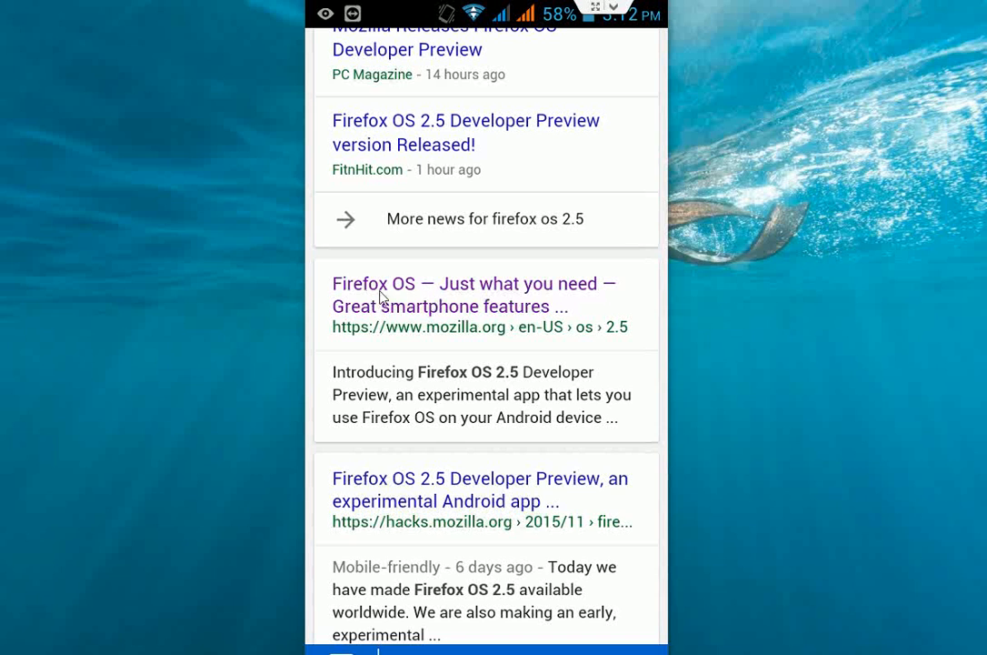
mouse_move(580, 300)
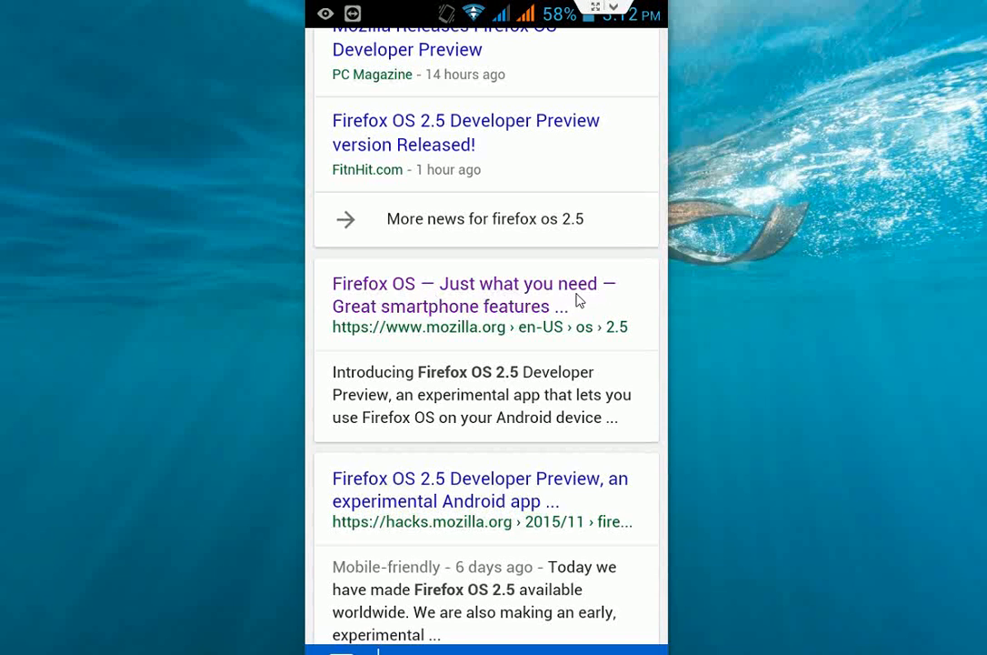
mouse_move(445, 335)
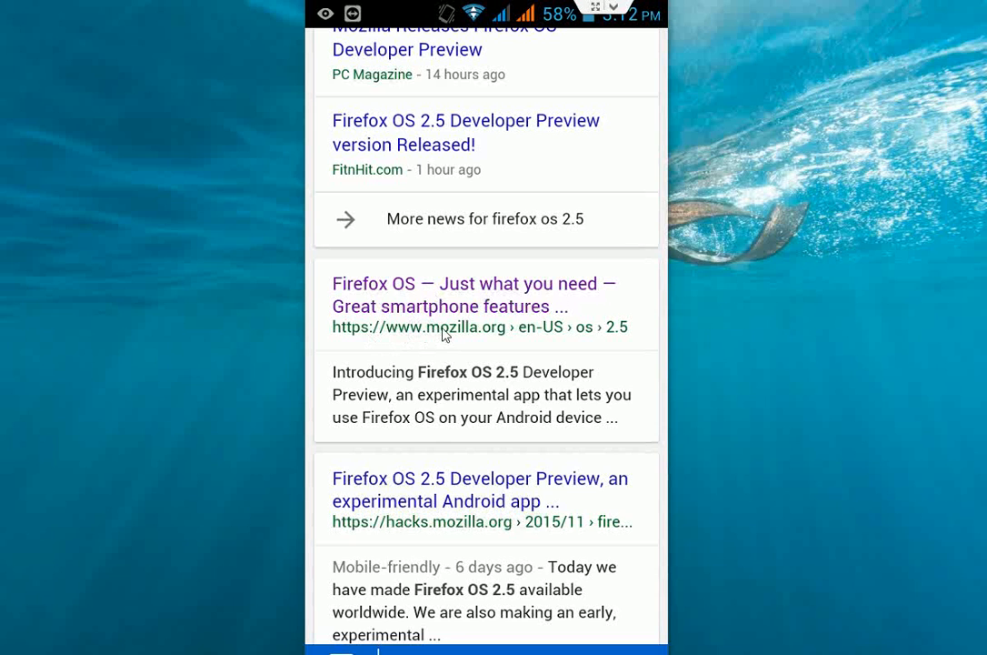
mouse_move(348, 331)
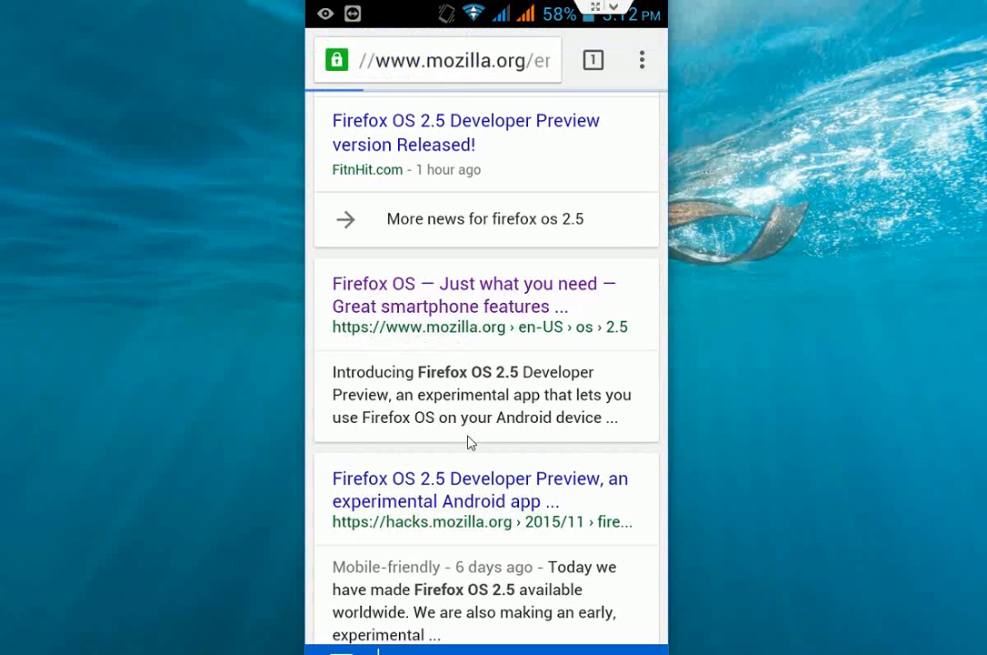
Step: Open the mozilla.org Firefox OS page from the search results
left_click(473, 305)
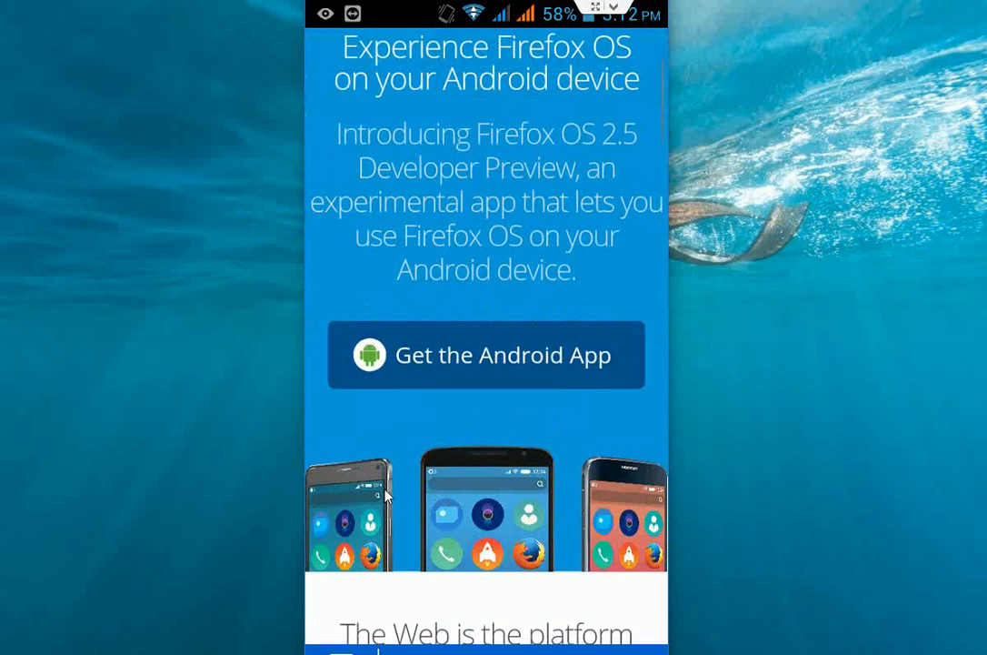
mouse_move(484, 362)
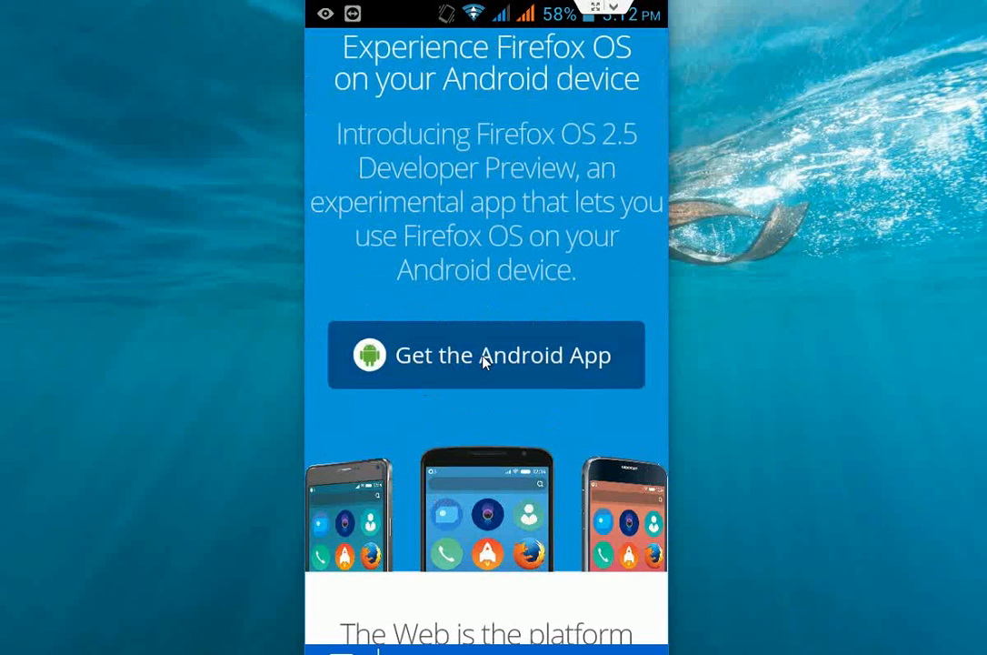
mouse_move(491, 372)
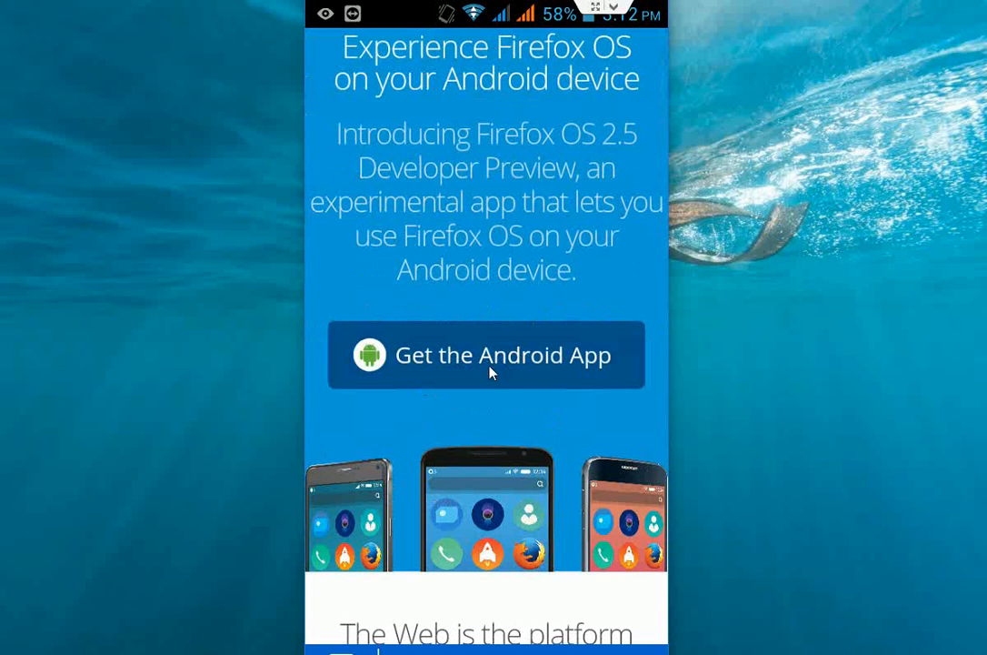
mouse_move(499, 394)
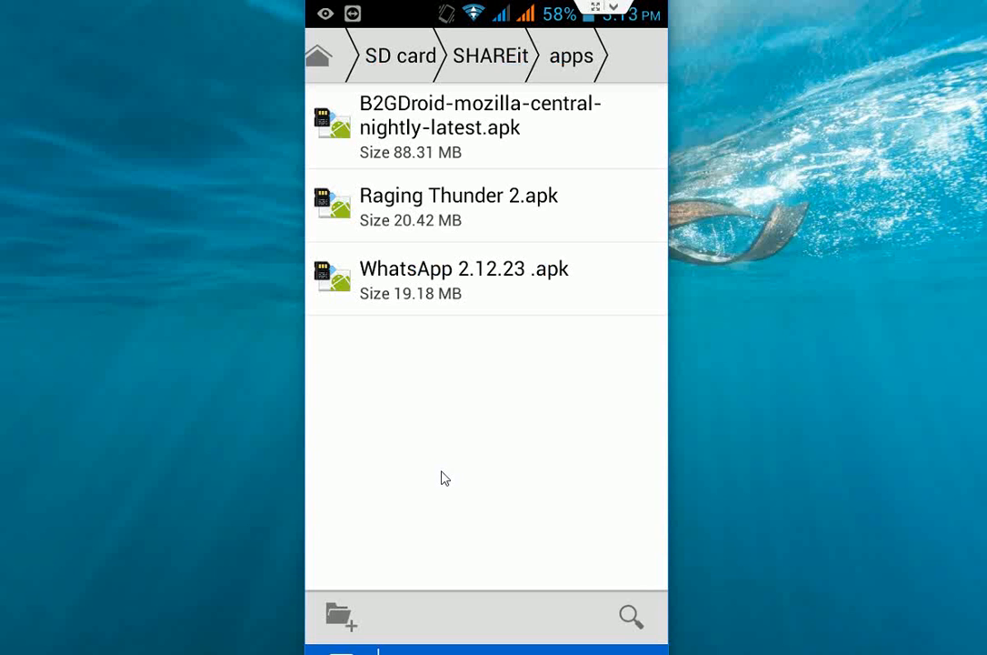
mouse_move(360, 127)
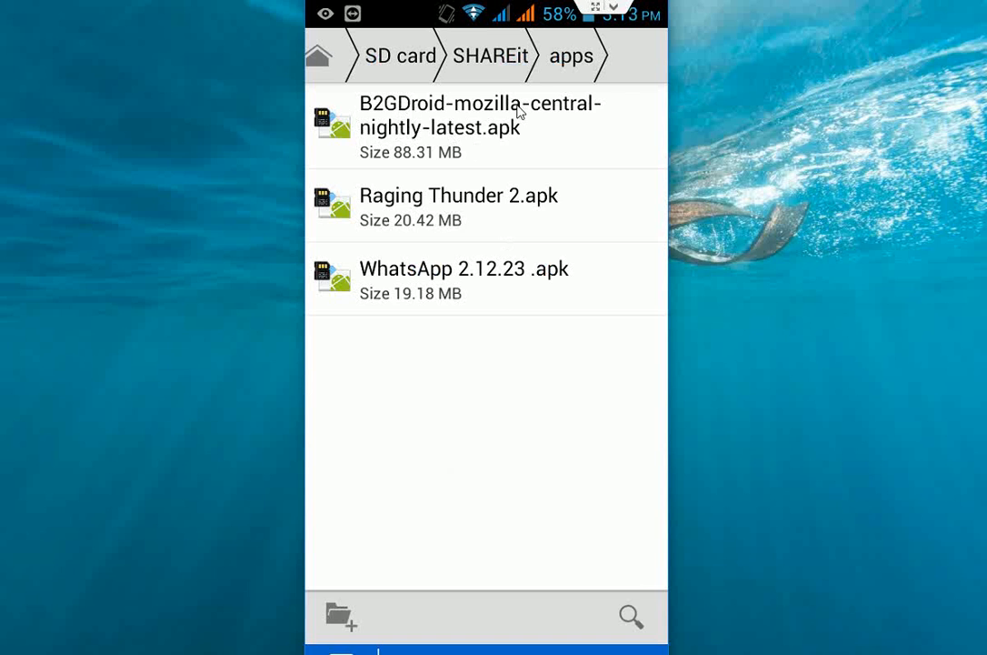
mouse_move(436, 128)
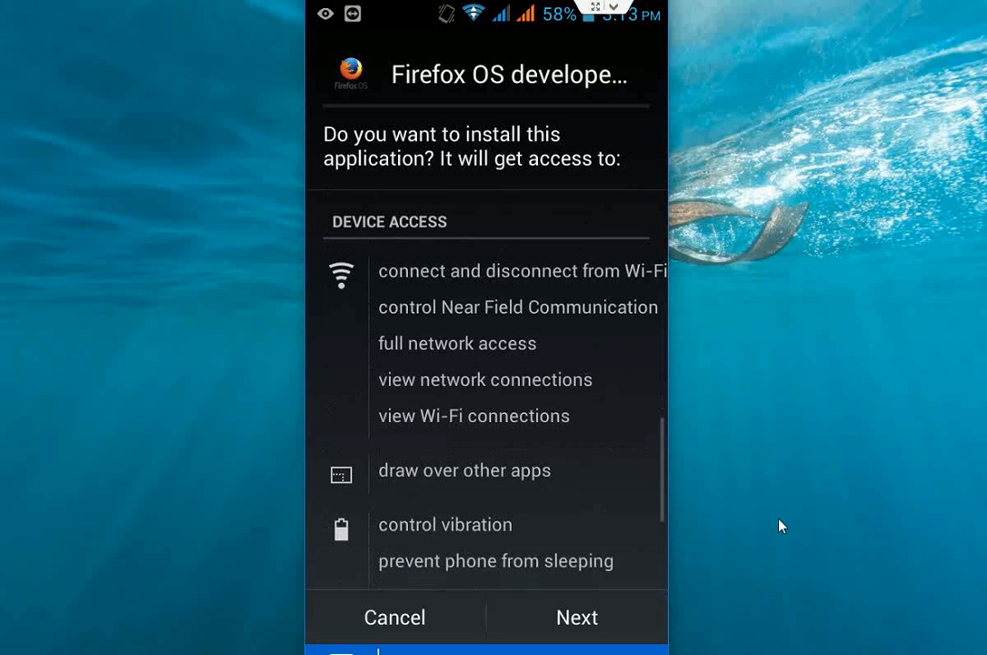
Step: Review the permissions, install the Firefox OS developer app and close the installer when done
scroll("down", 3)
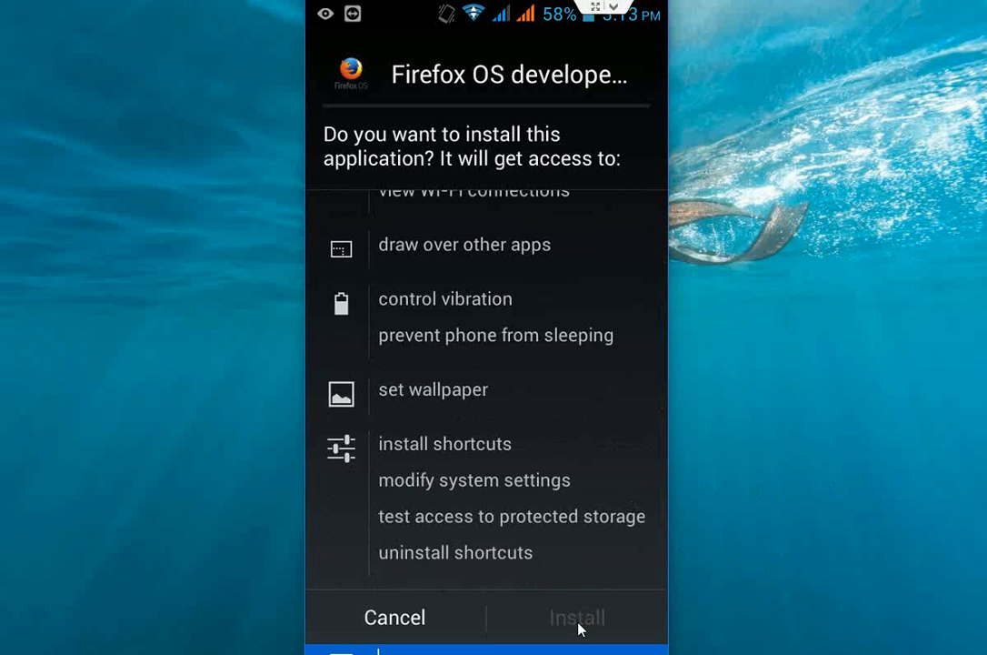
left_click(578, 617)
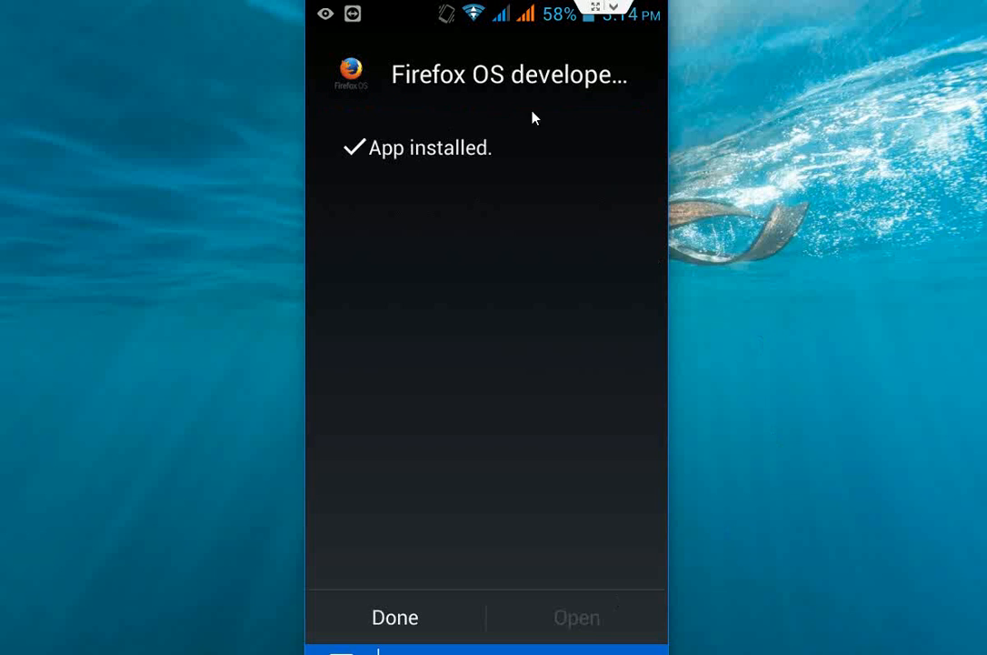
mouse_move(618, 82)
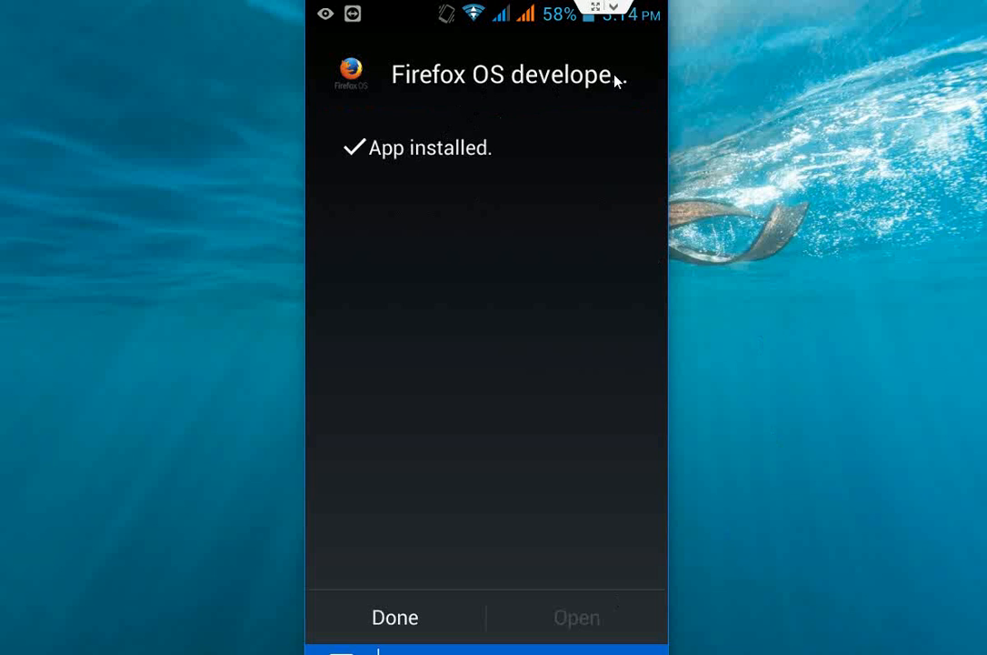
left_click(395, 616)
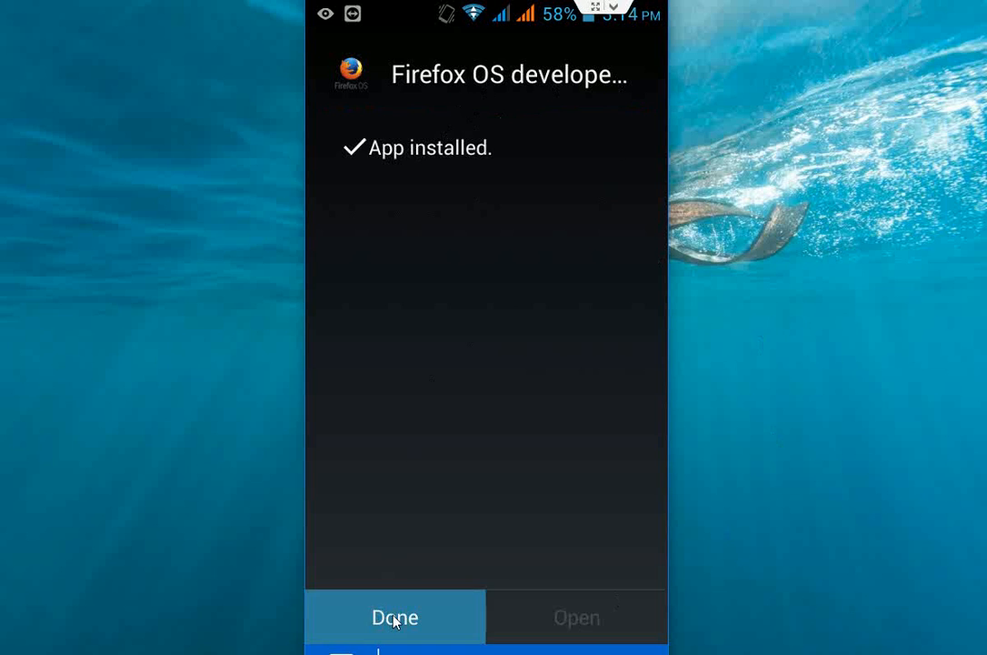
left_click(395, 617)
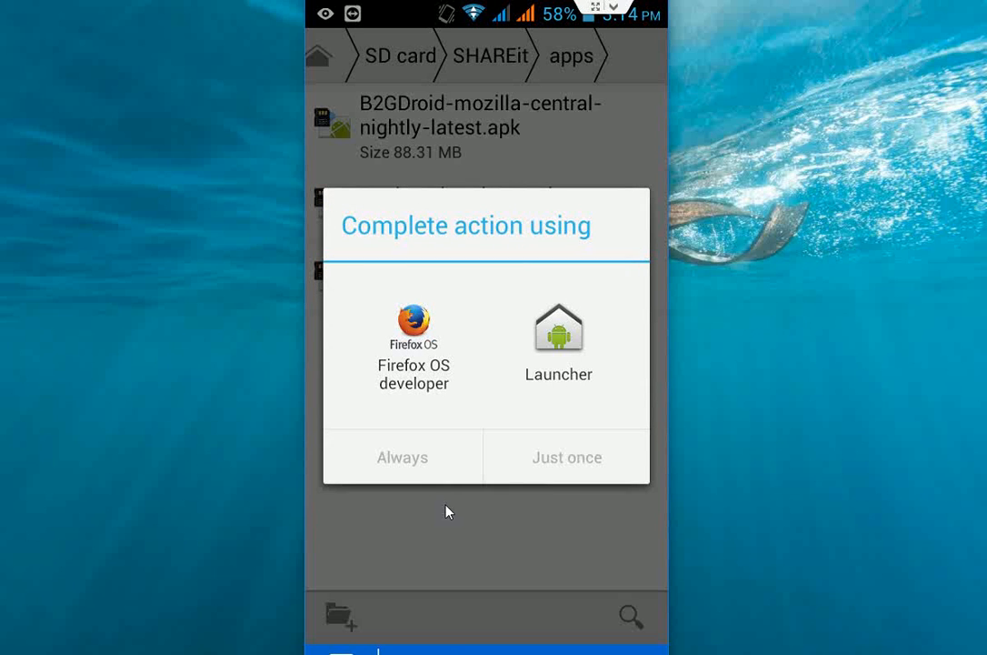
mouse_move(396, 397)
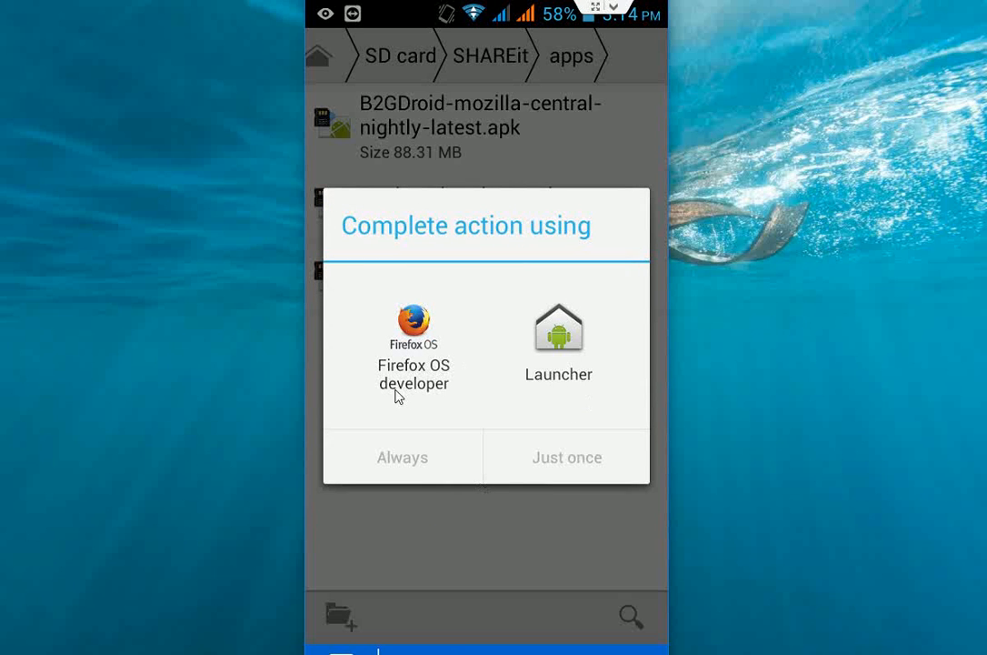
mouse_move(396, 362)
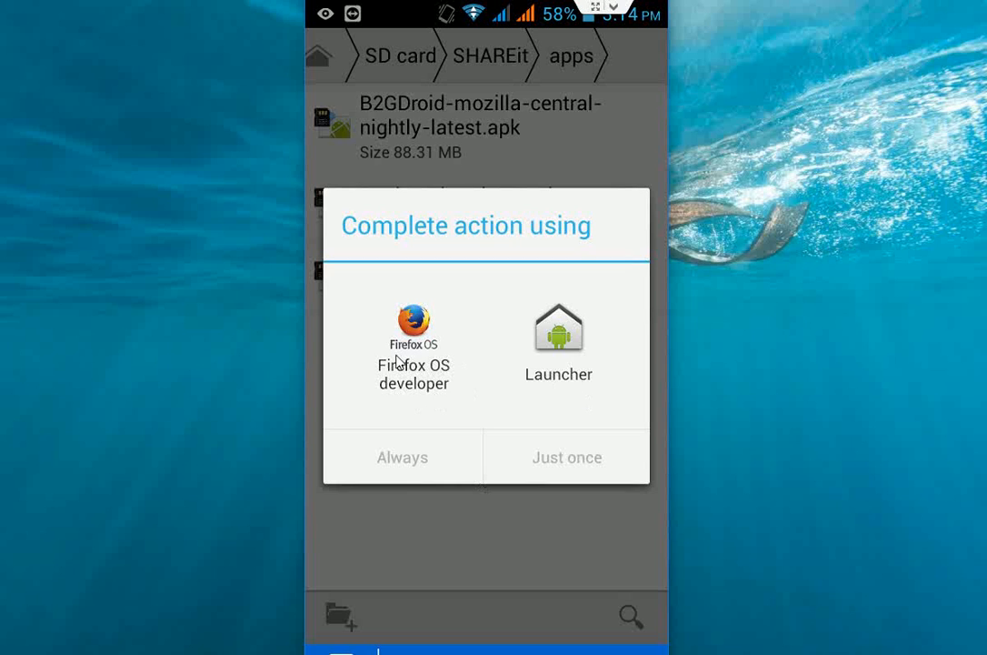
Step: Choose Firefox OS developer as the home app, just once
left_click(412, 346)
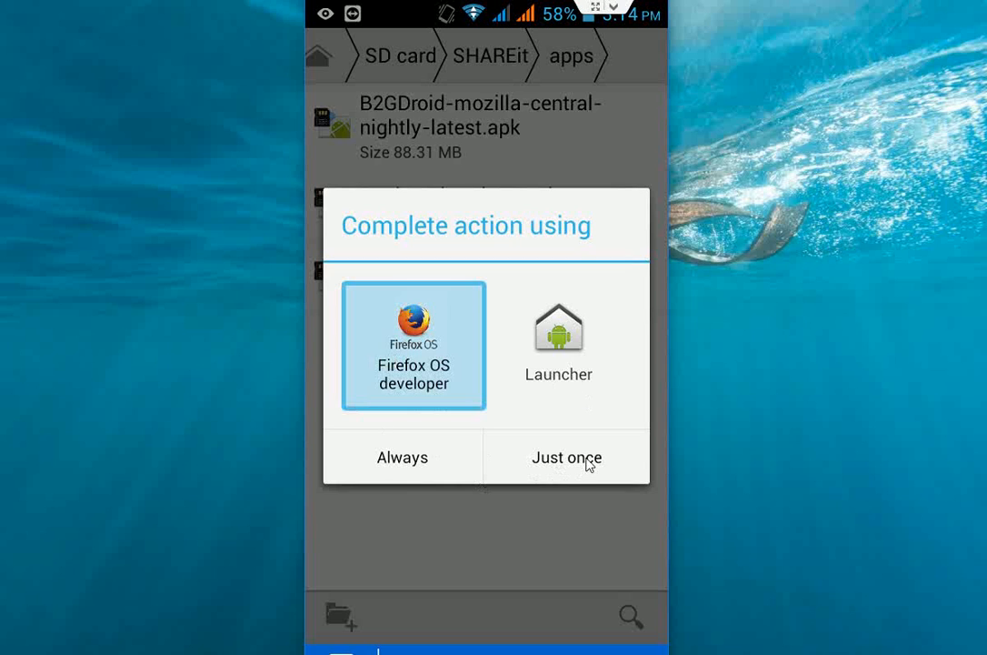
left_click(566, 458)
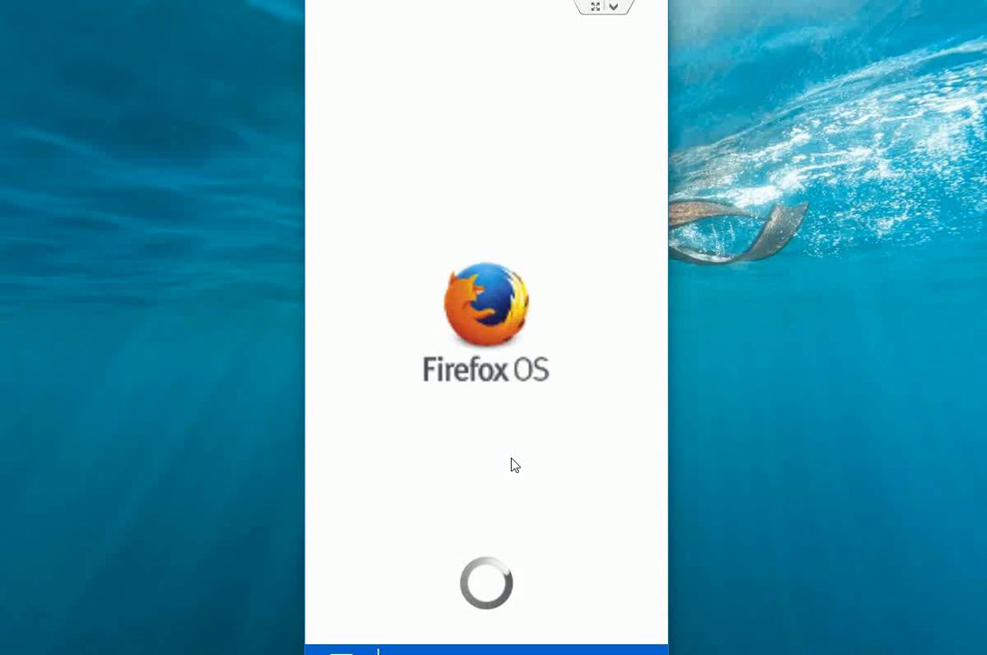
mouse_move(544, 352)
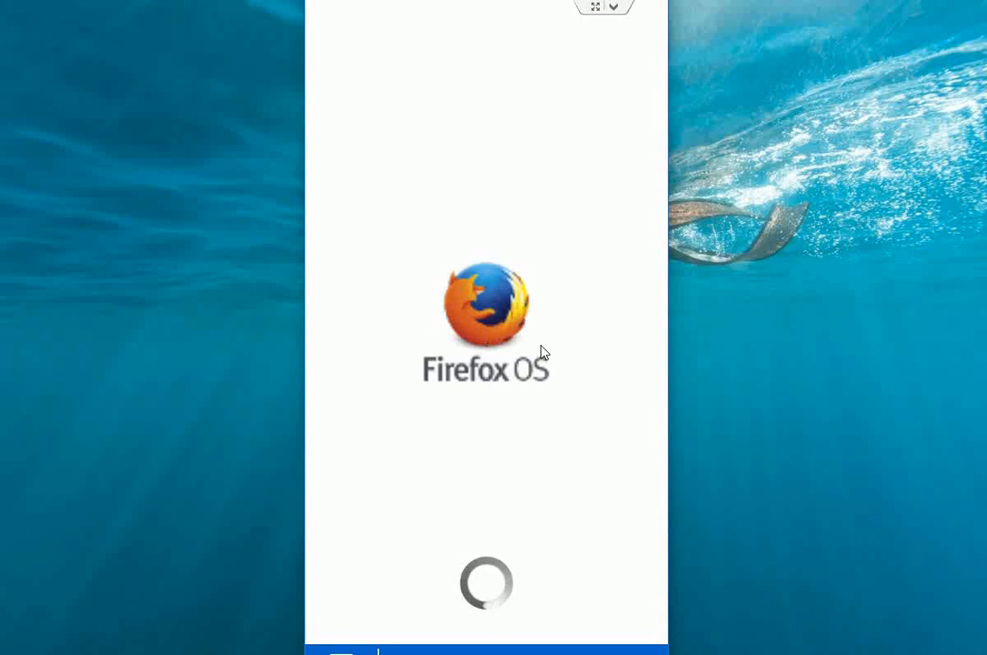
mouse_move(536, 349)
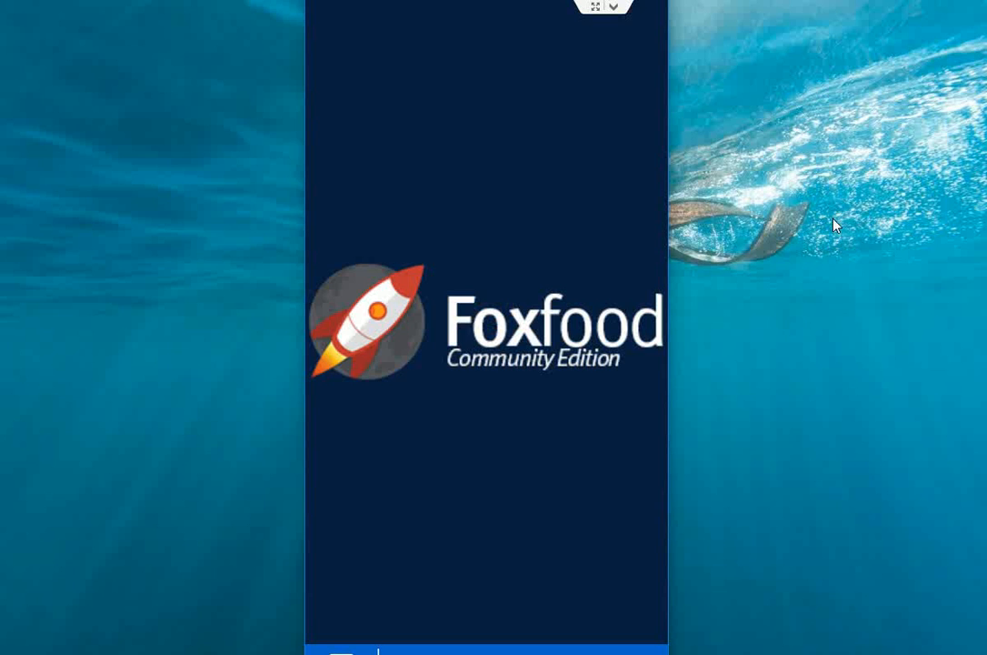
mouse_move(822, 225)
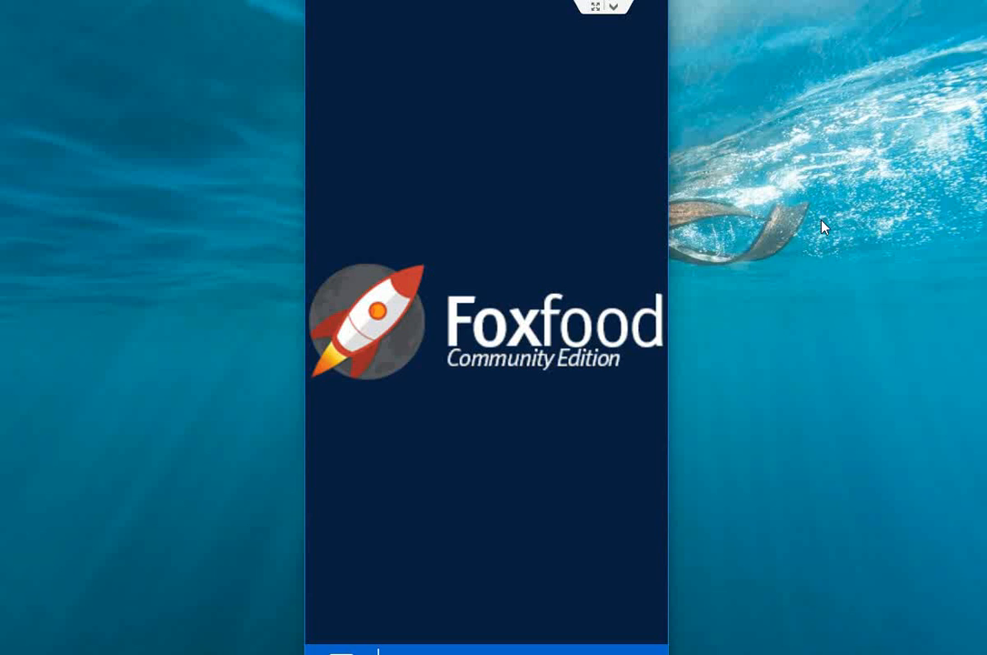
mouse_move(854, 204)
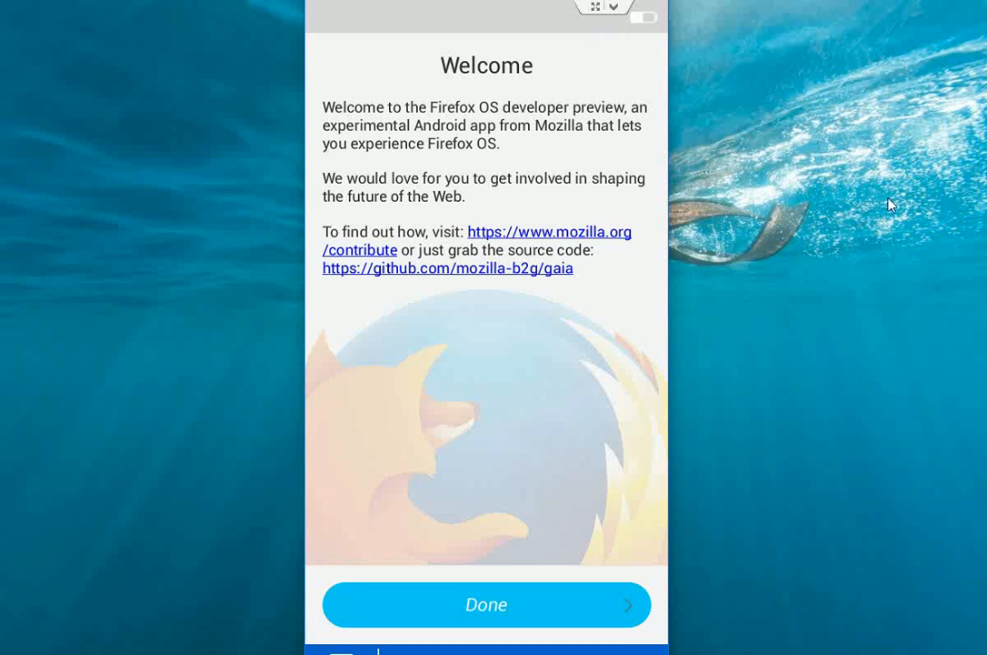
mouse_move(484, 615)
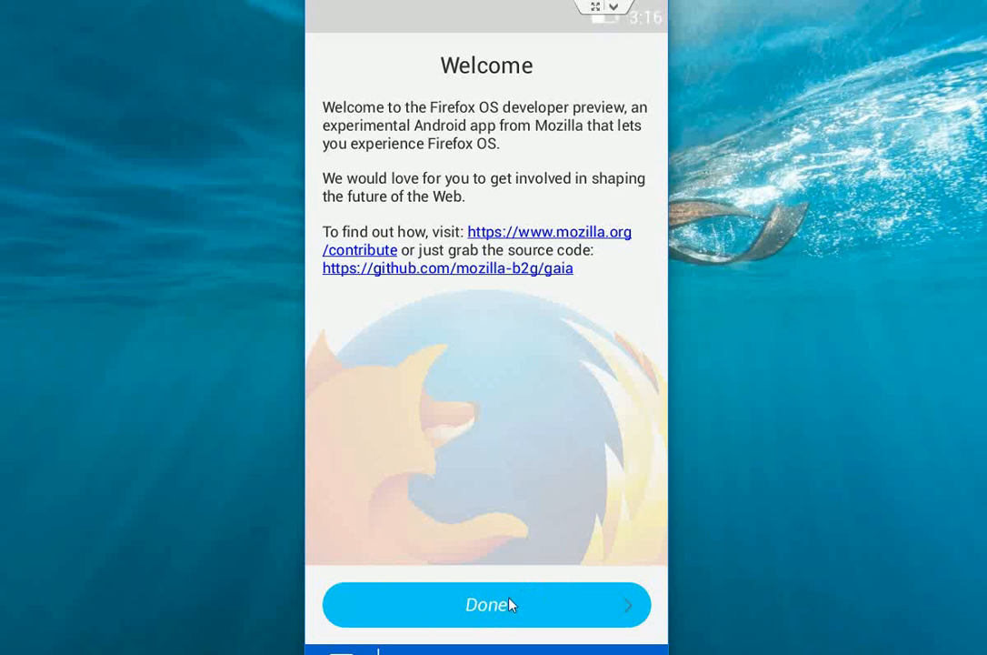
Step: Dismiss the Welcome screen with Done to reach the home screen
left_click(488, 603)
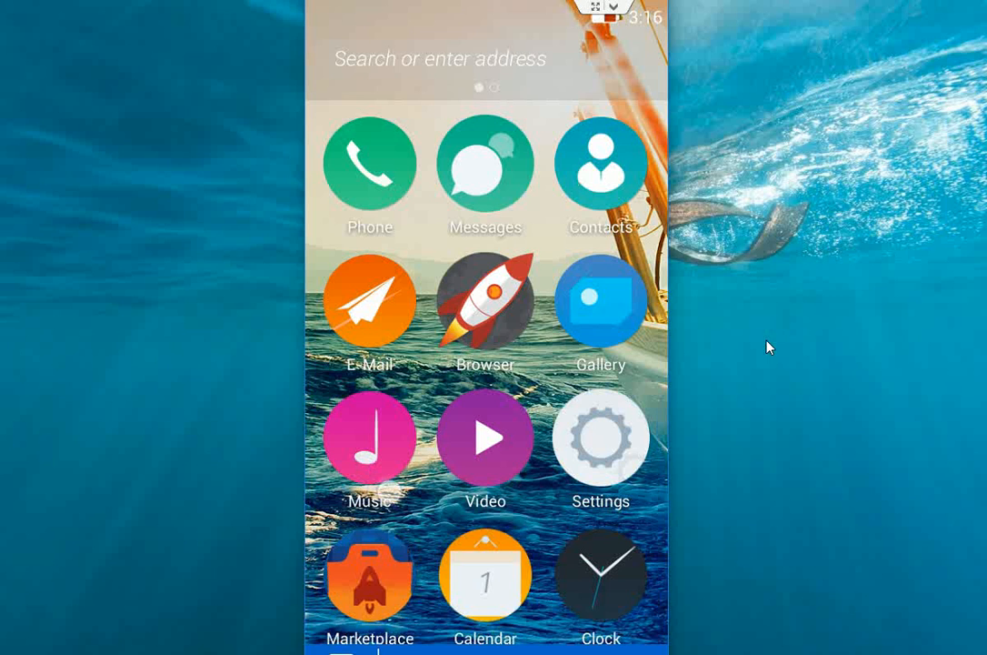
Step: Scroll through the whole home screen app grid and back to the top
scroll("down", 3)
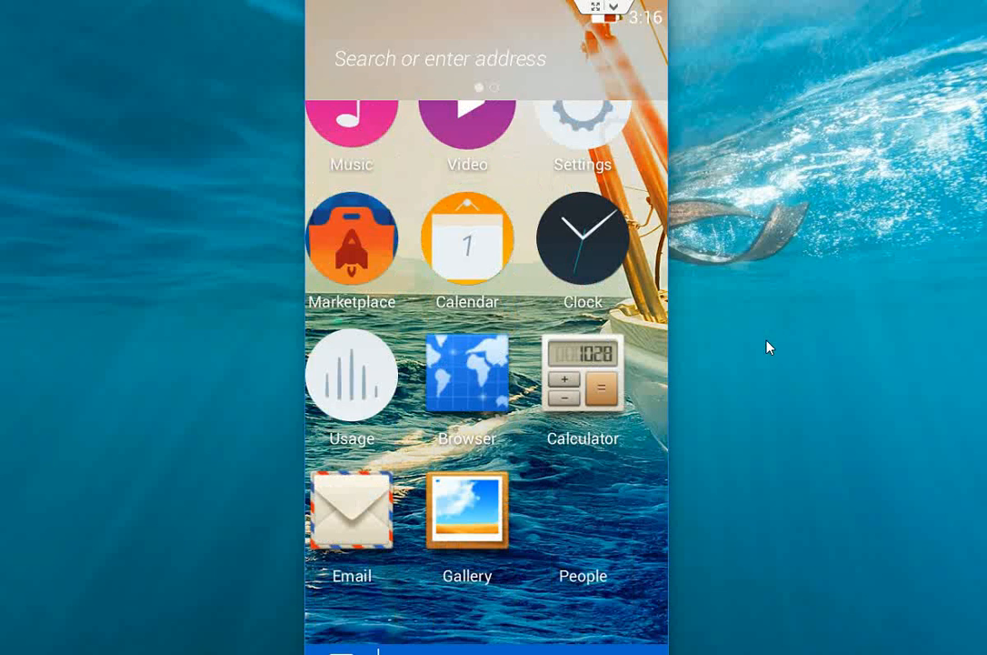
scroll("down", 3)
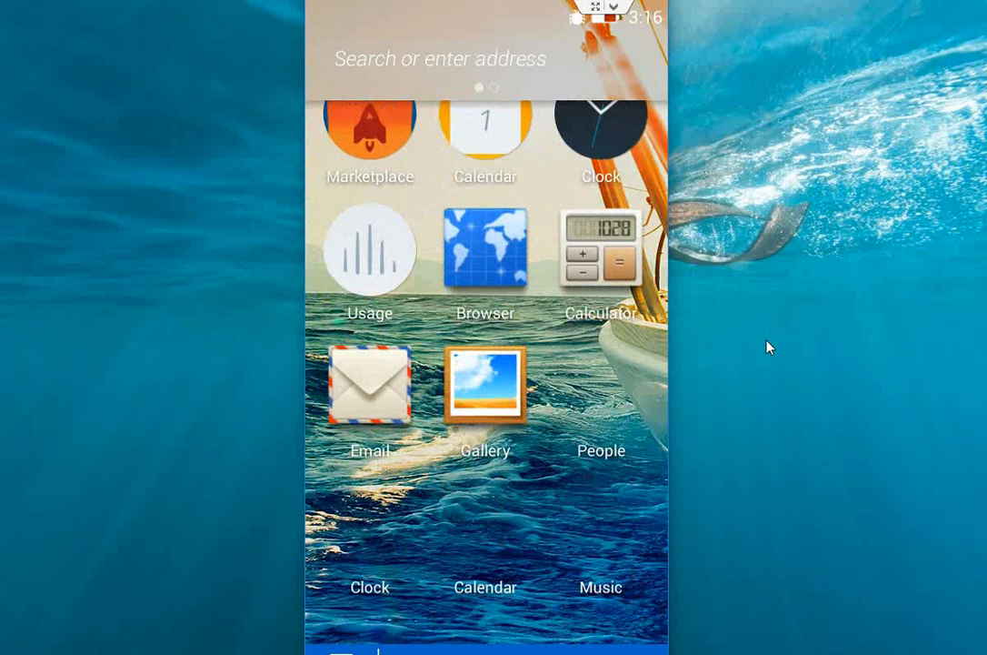
scroll("up", 3)
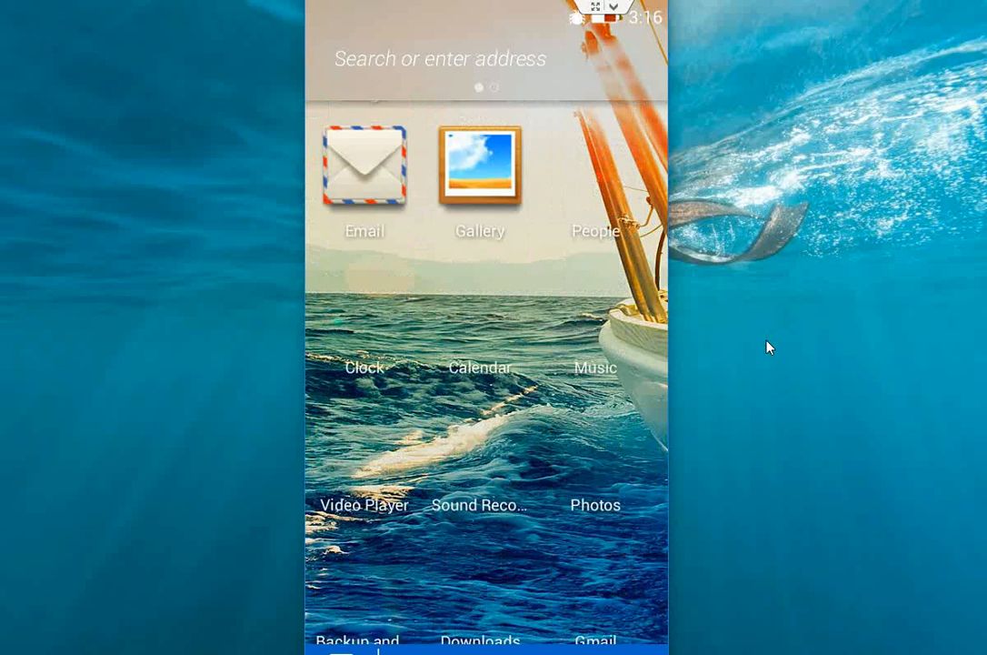
scroll("down", 3)
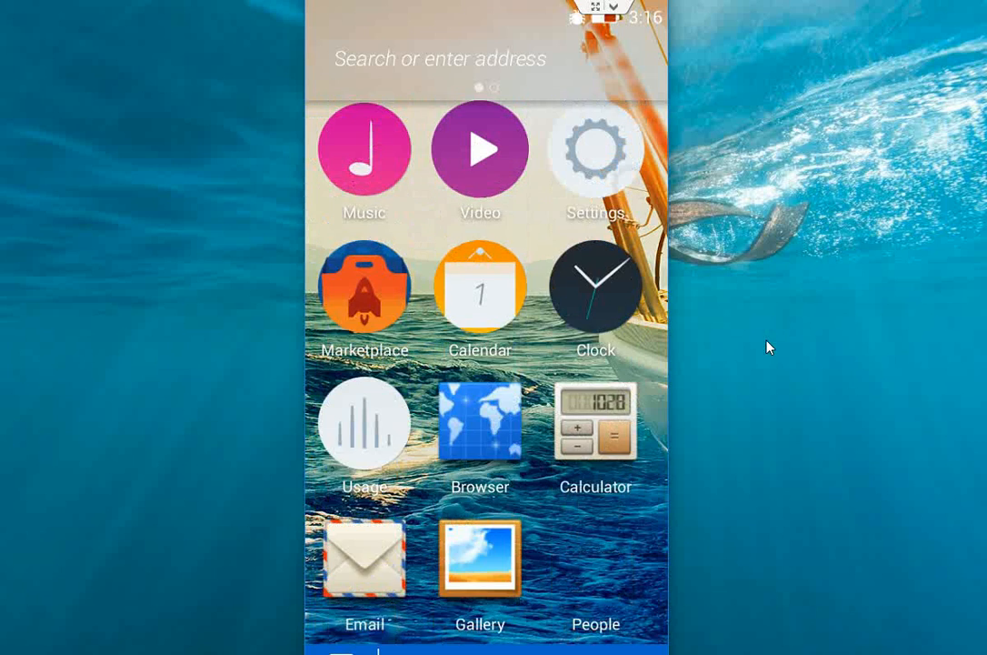
scroll("down", 3)
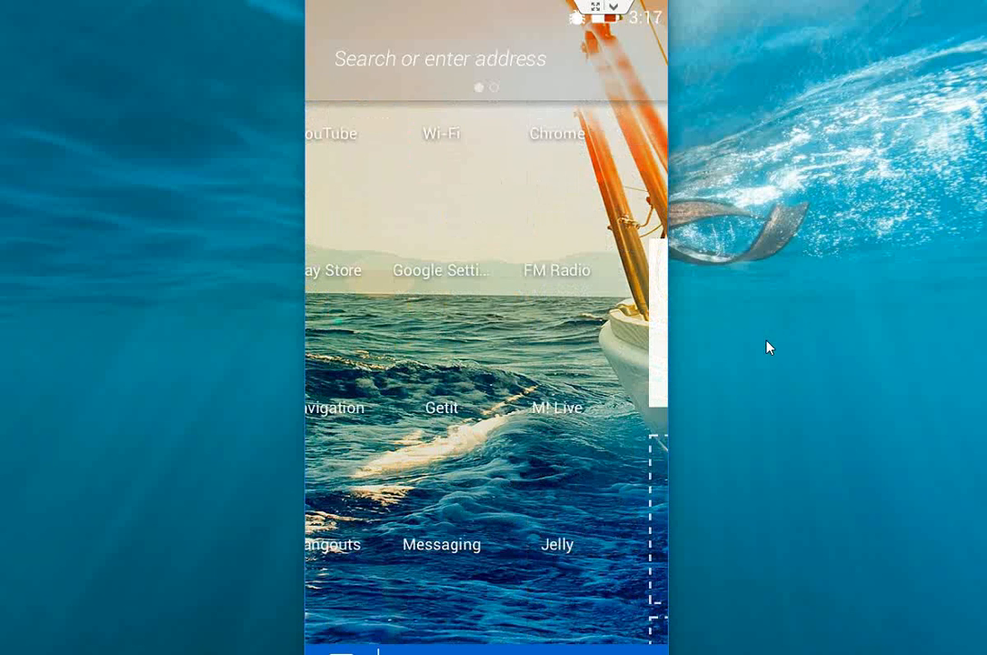
scroll("down", 3)
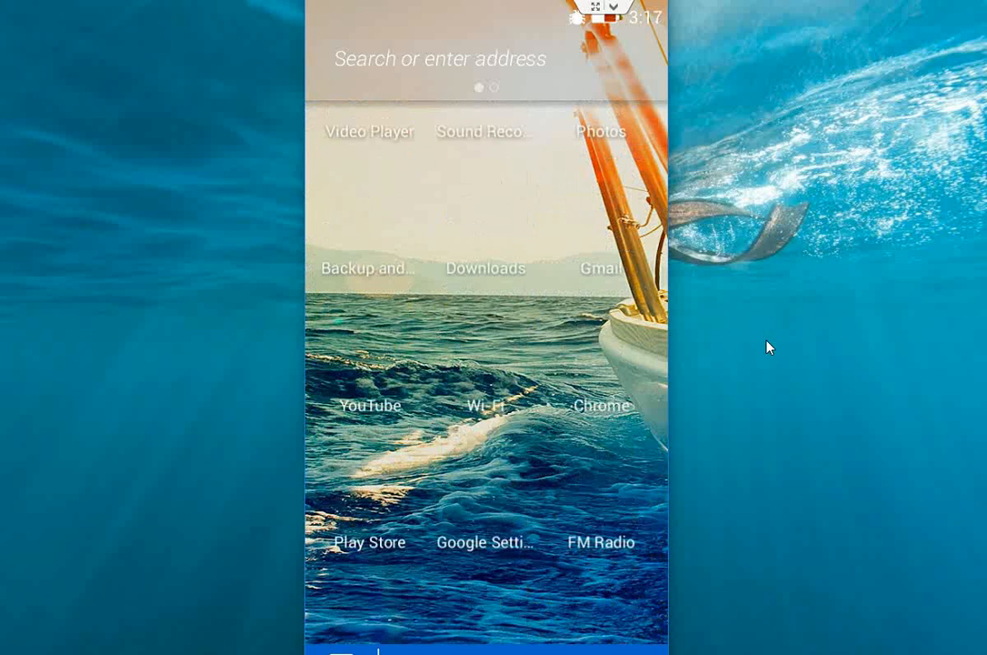
scroll("left", 3)
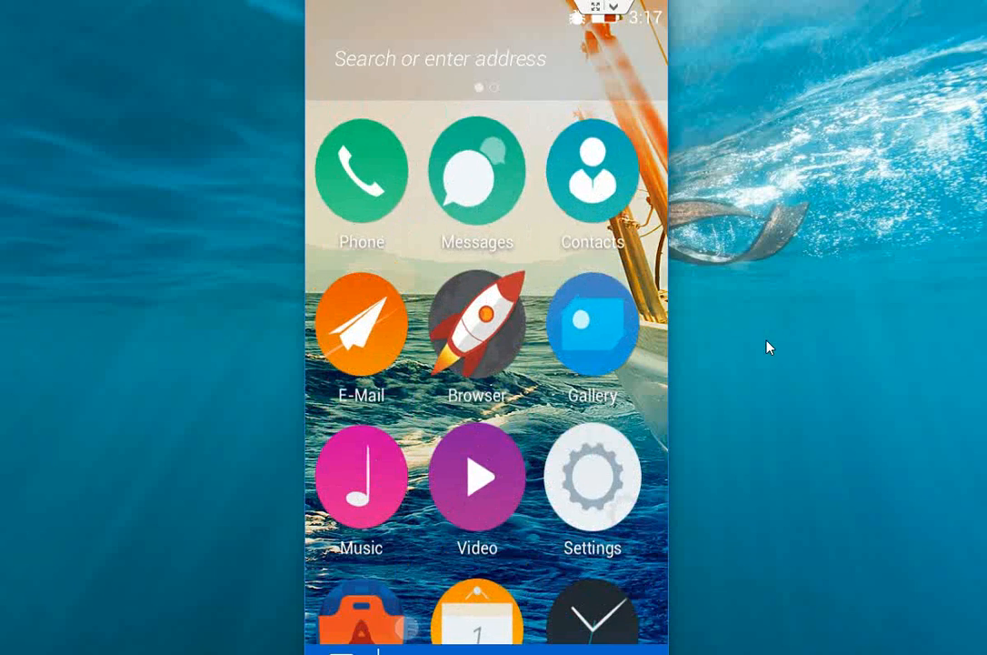
scroll("up", 3)
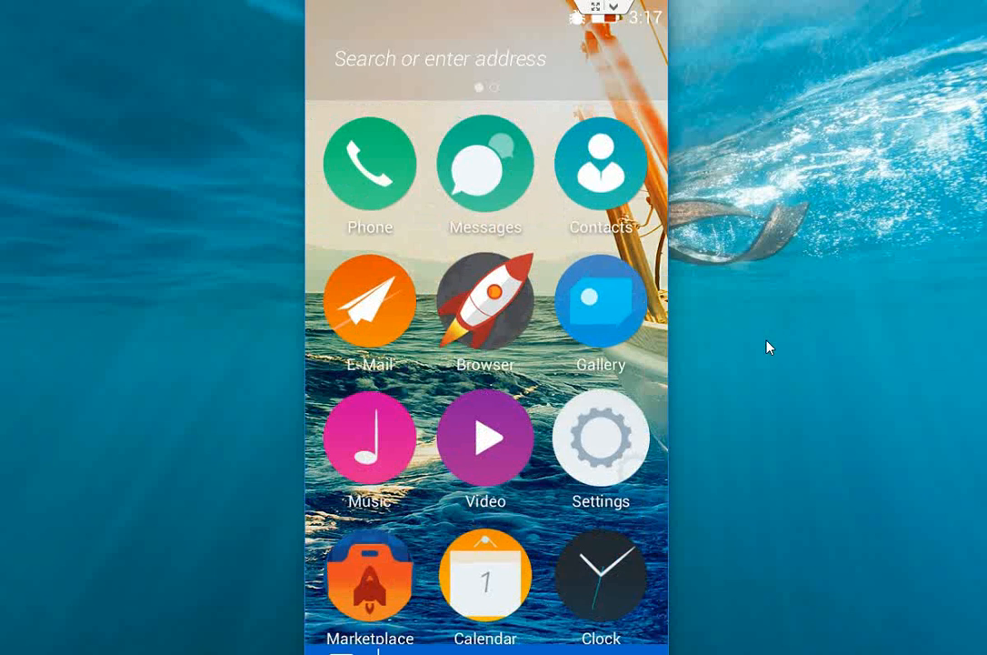
Step: Launch the Settings app from the home screen
left_click(600, 438)
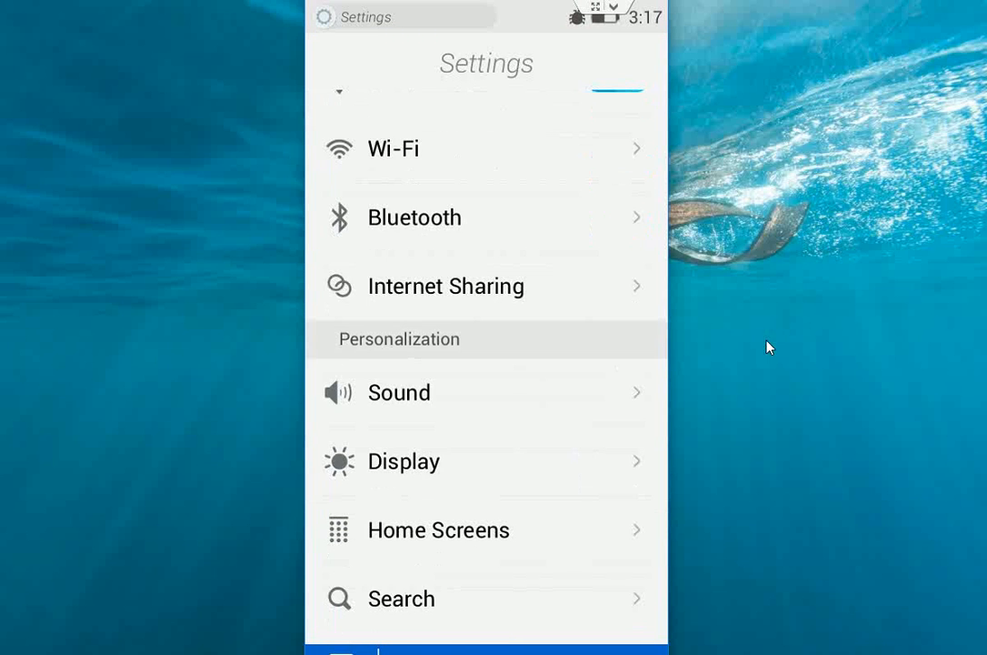
Step: Scroll the Settings list down past Wi-Fi, Sound and Display to the Device section
scroll("down", 3)
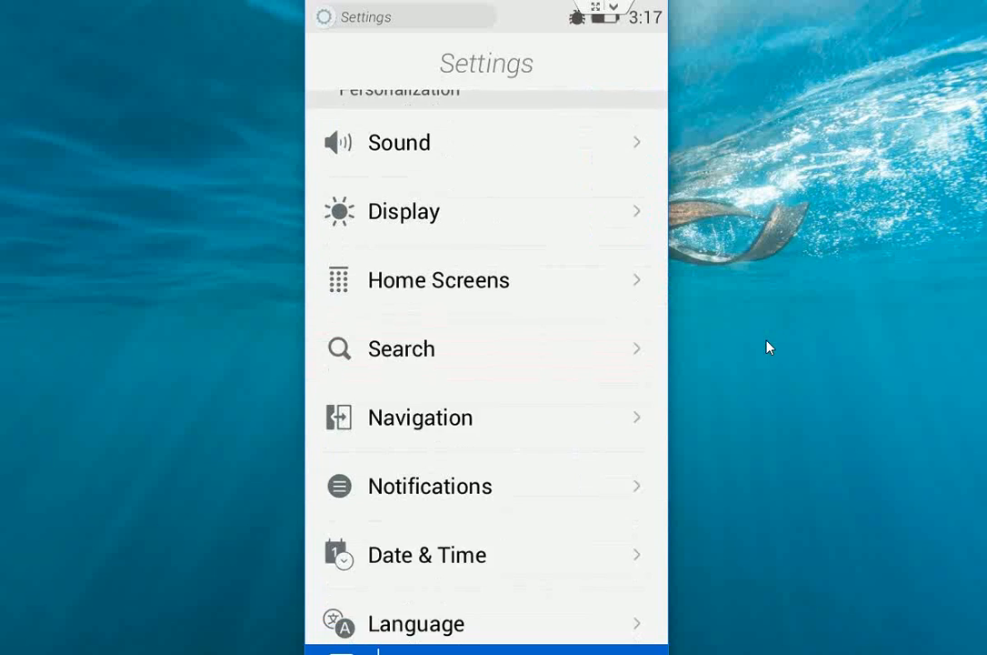
scroll("down", 3)
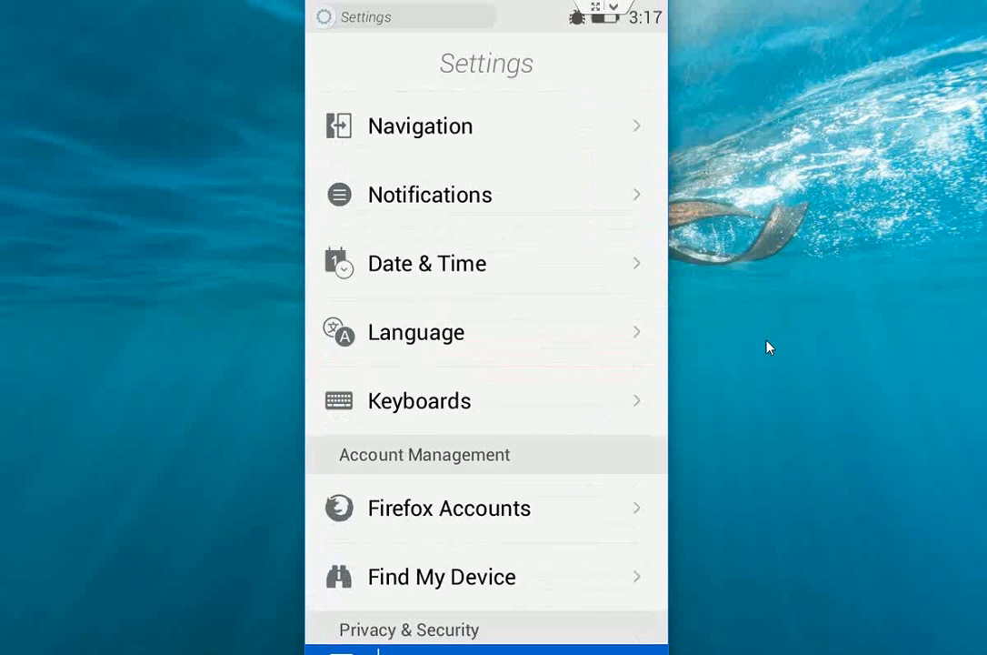
scroll("down", 3)
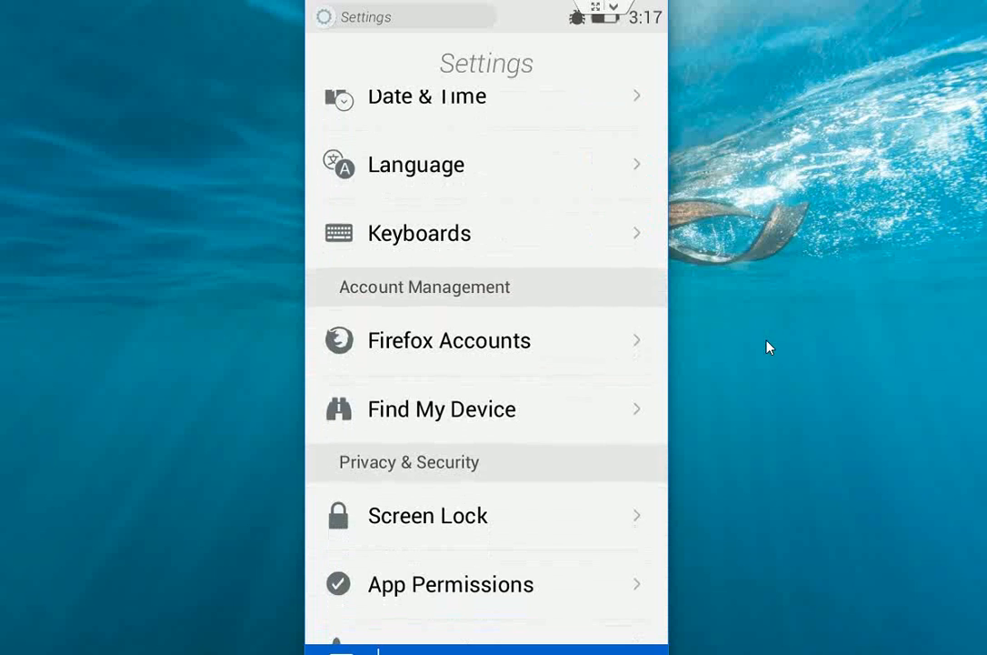
mouse_move(422, 473)
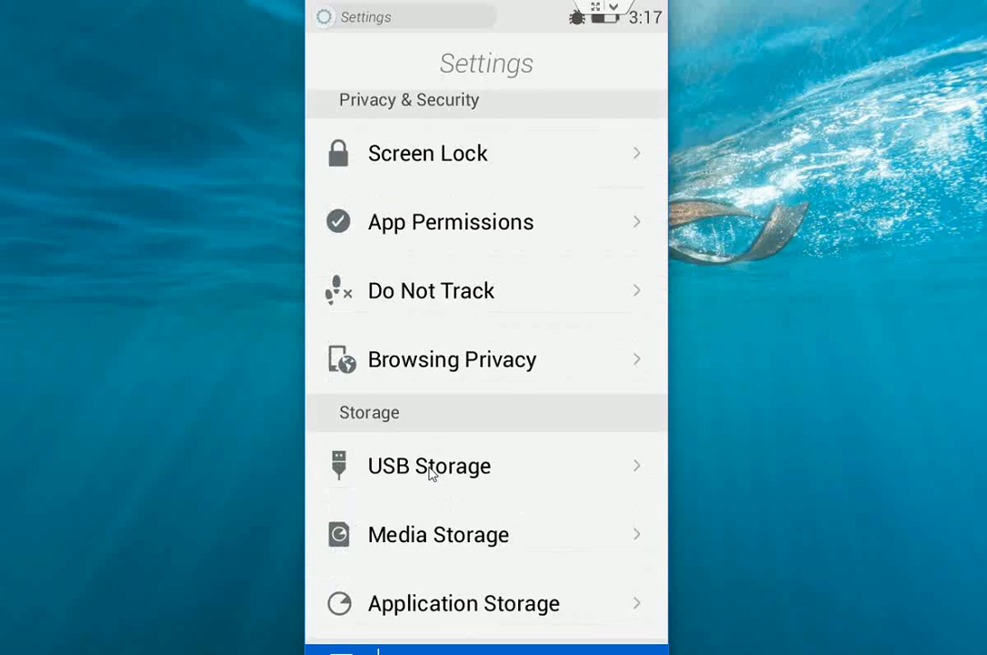
scroll("down", 3)
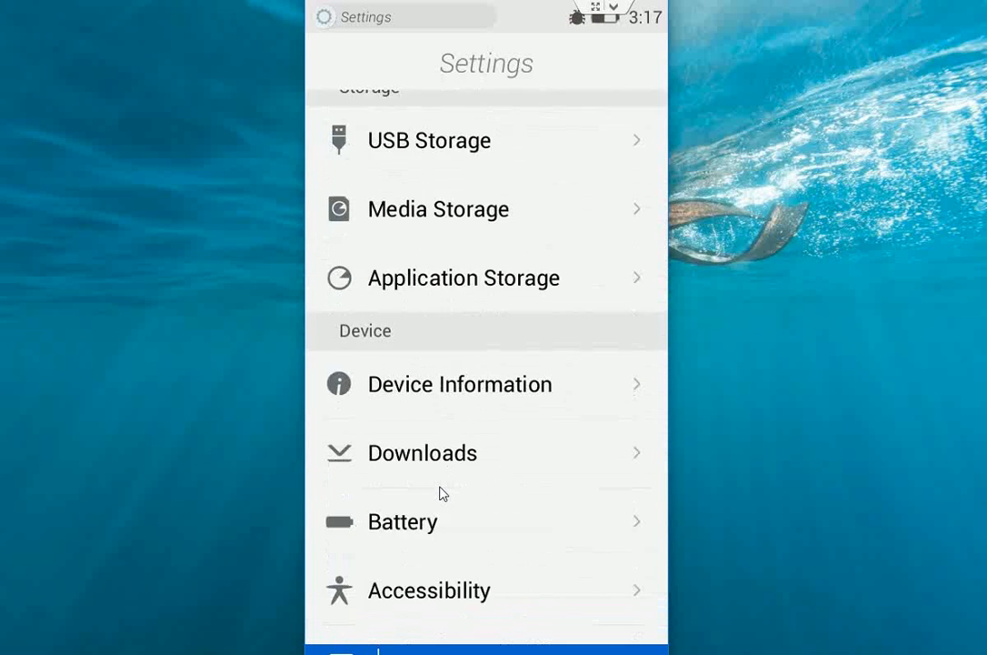
scroll("down", 3)
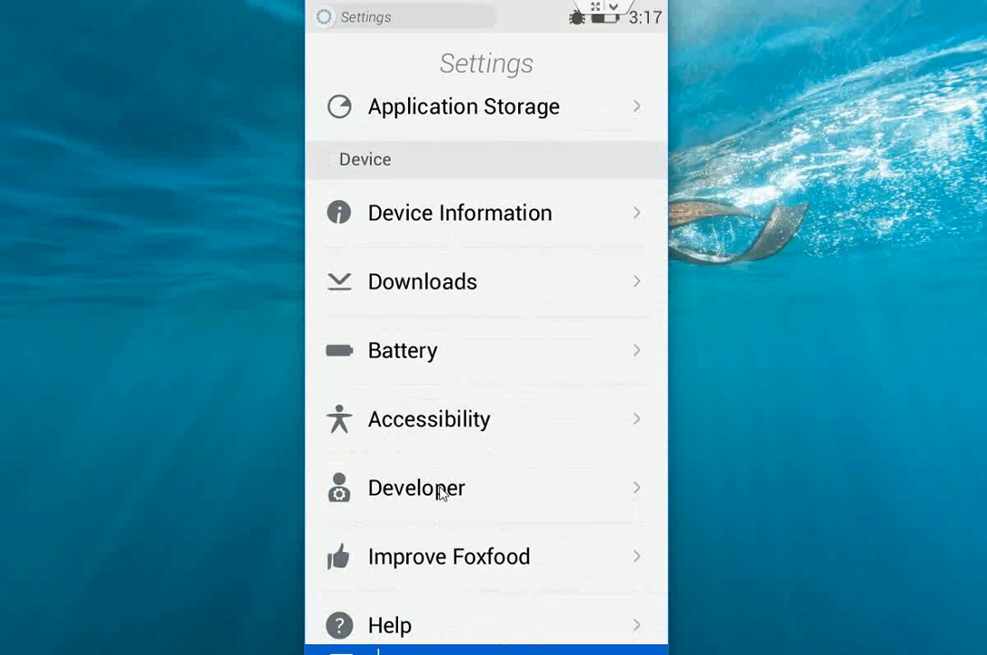
Step: Select Developer in the Device section and exit the Firefox OS app
left_click(416, 487)
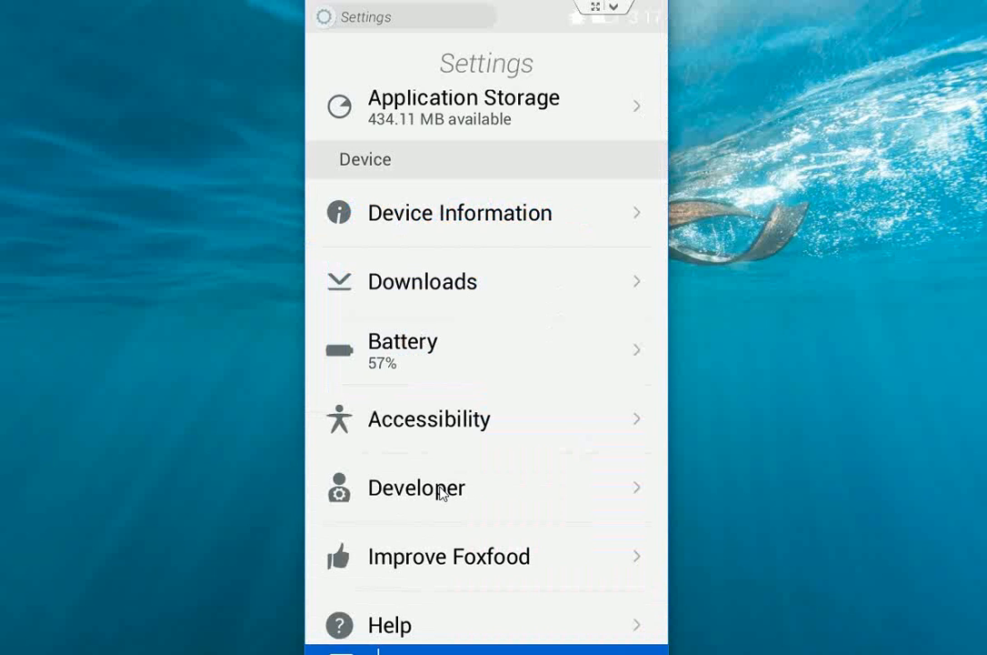
left_click(416, 487)
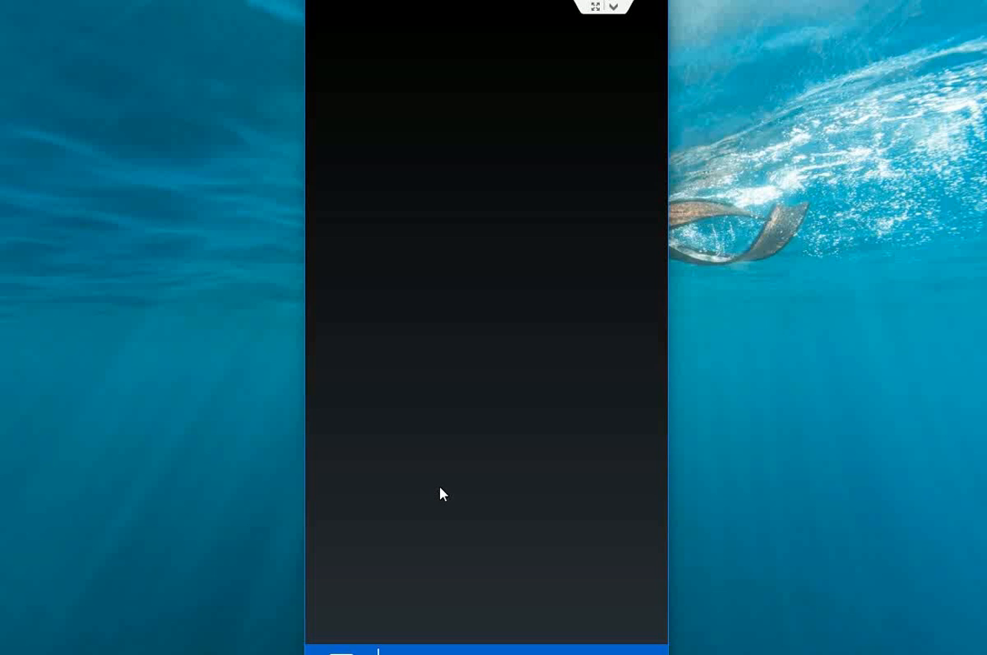